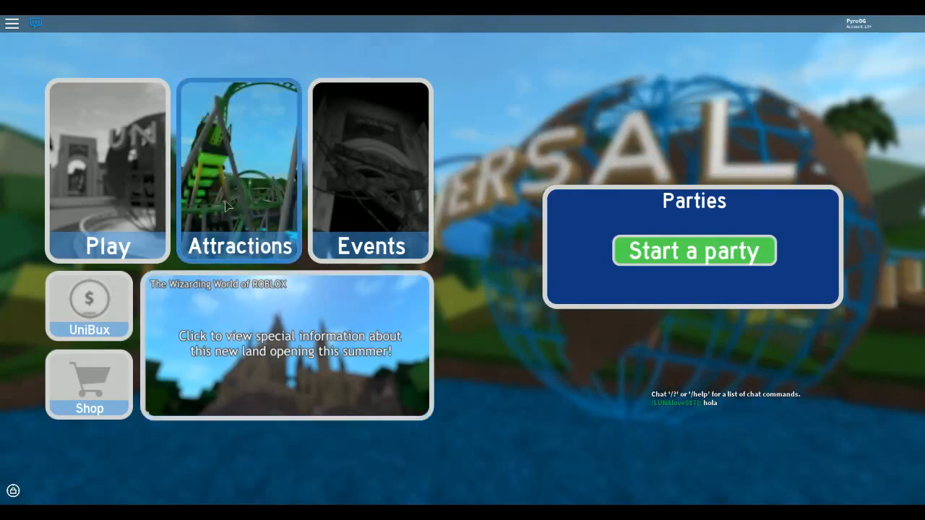
Open the Rides & Attractions list from the Attractions tile on the main menu
{"action": "left_click", "coordinate": [240, 170]}
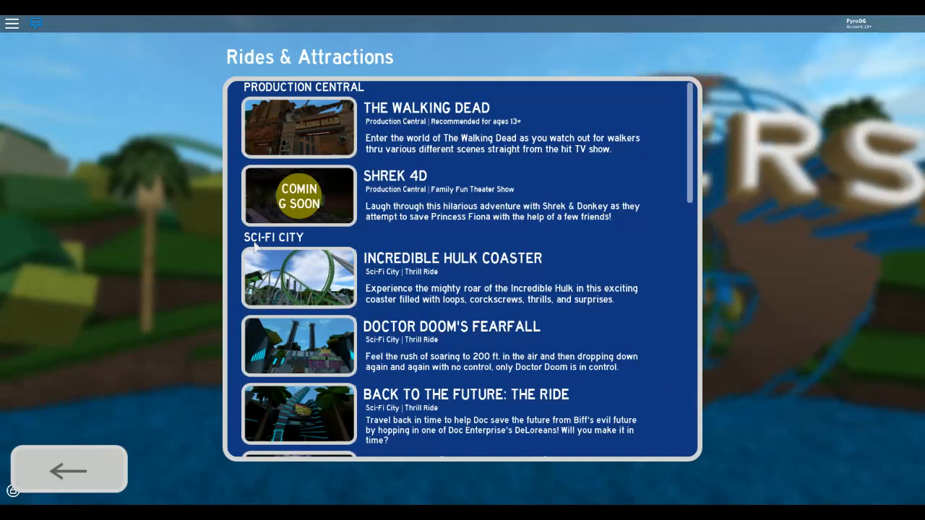
Return to the main menu and choose Play to enter the park
{"action": "left_click", "coordinate": [68, 468]}
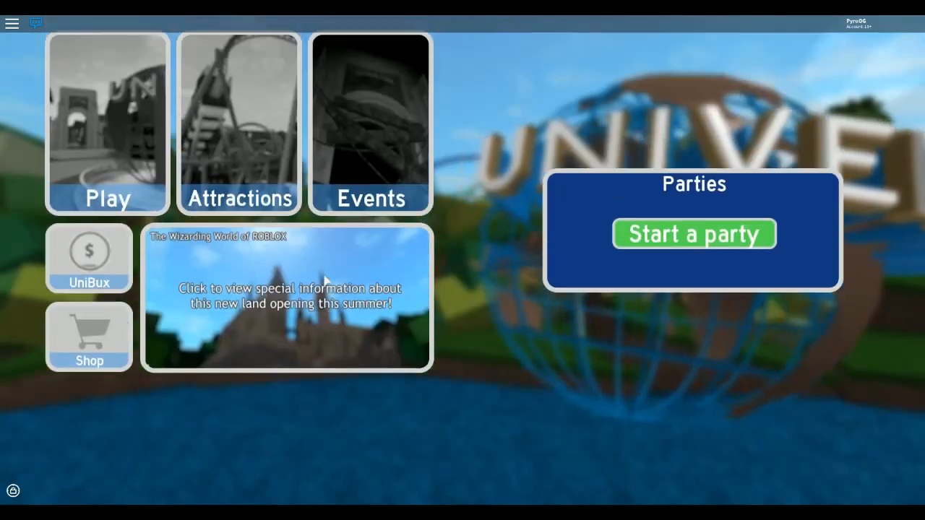
{"action": "left_click", "coordinate": [370, 123]}
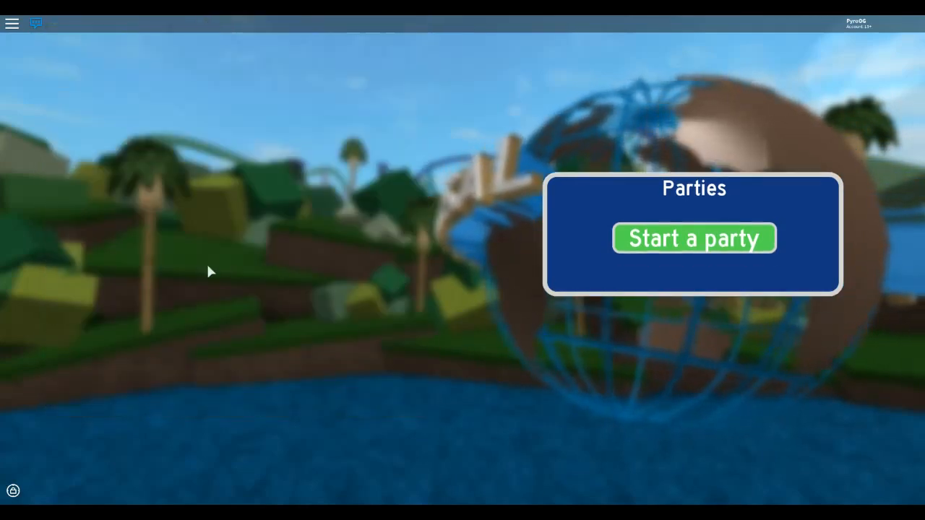
{"action": "left_click", "coordinate": [693, 238]}
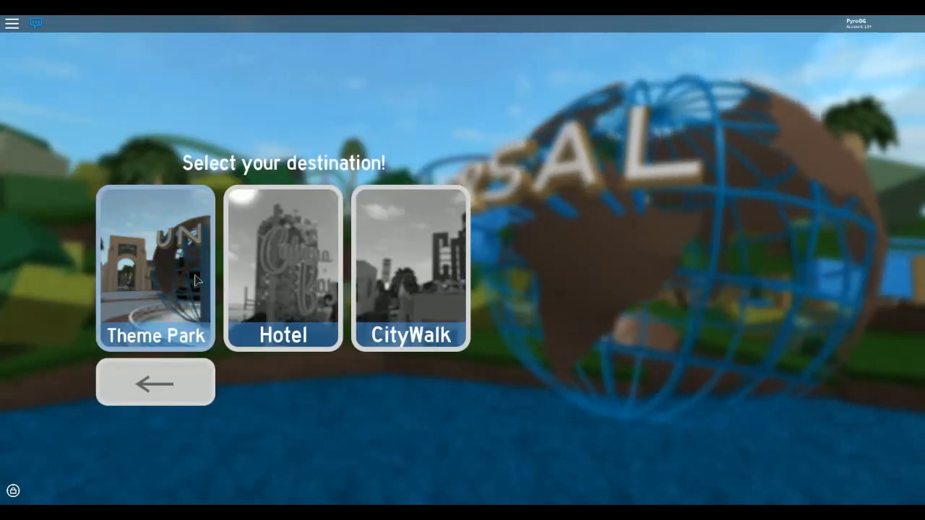
{"action": "left_click", "coordinate": [410, 267]}
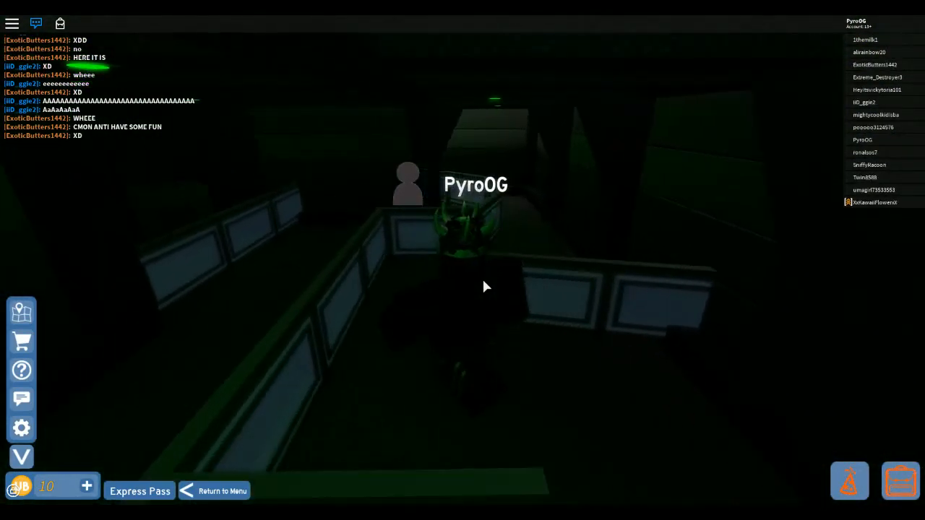
Use the top-left menu button while seated on the dark ride
{"action": "left_click", "coordinate": [35, 23]}
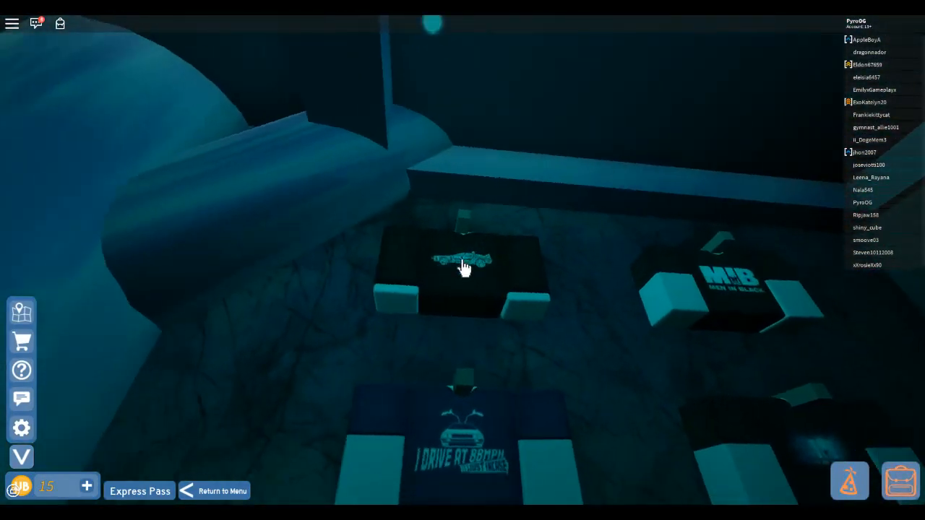
Select the I DRIVE AT 88MPH car T-shirt on the shop display table
{"action": "left_click", "coordinate": [462, 264]}
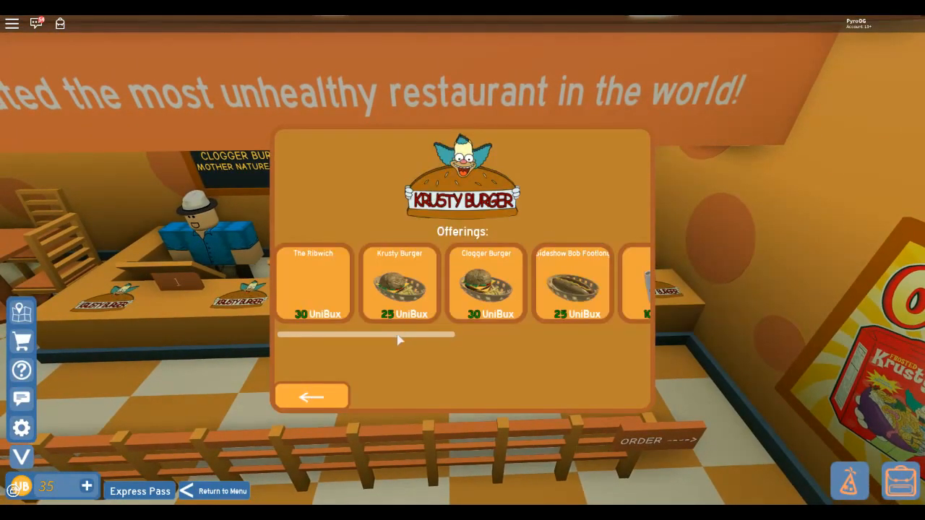
Scroll the Krusty Burger Offerings row and buy items, dropping the balance to 25 UniBux
{"action": "left_click_drag", "start_coordinate": [397, 339], "coordinate": [405, 339]}
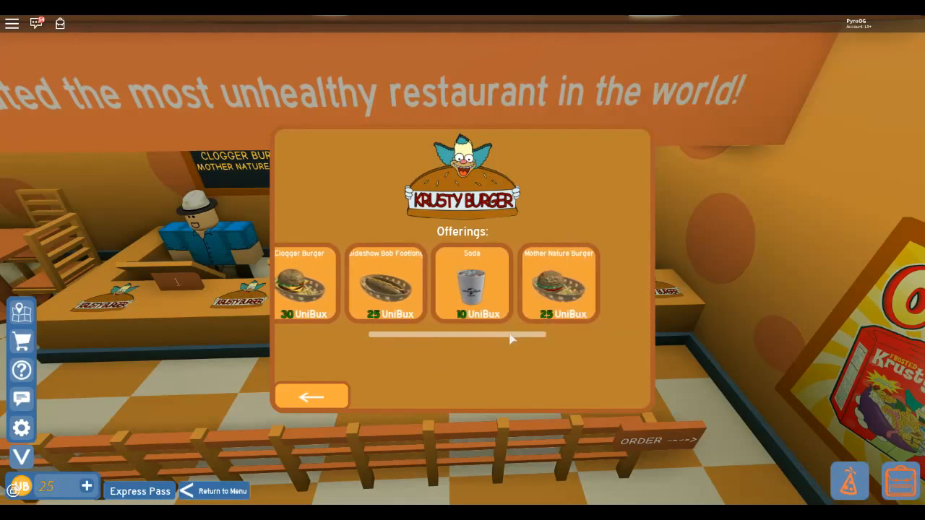
{"action": "left_click", "coordinate": [312, 396]}
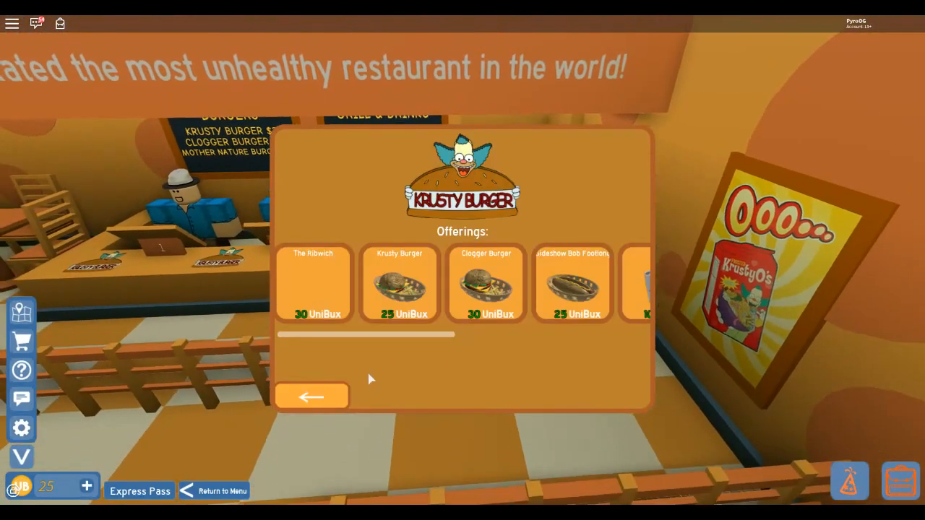
{"action": "left_click", "coordinate": [312, 397]}
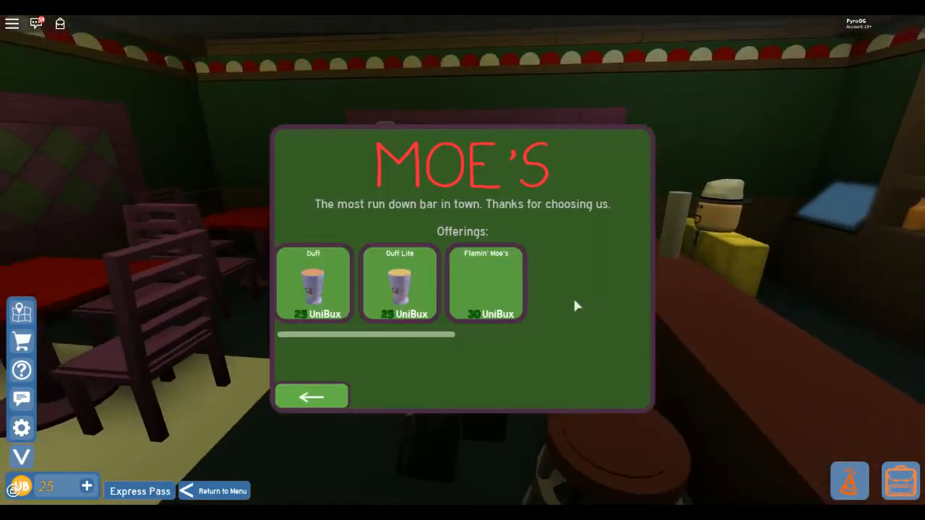
Order drinks from Moe's Offerings menu of Duff, Duff Lite and Flamin' Moe's
{"action": "left_click", "coordinate": [312, 396]}
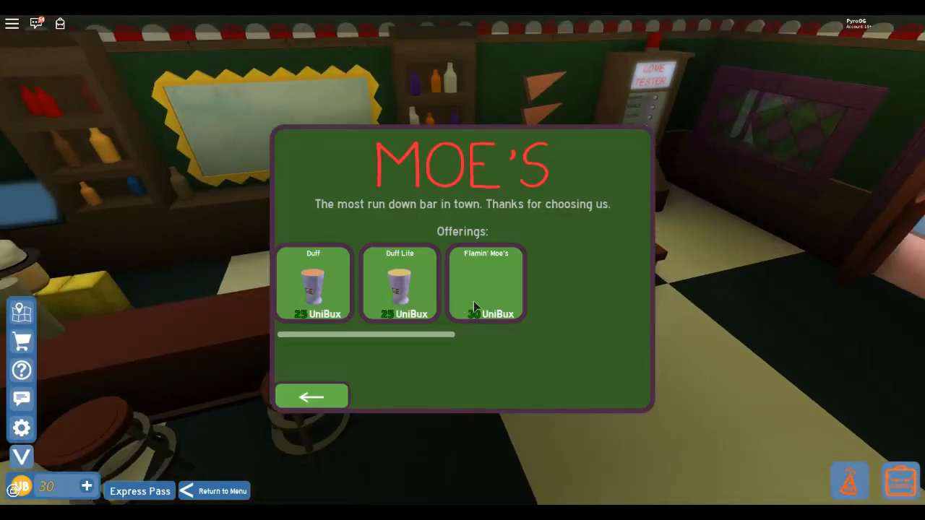
{"action": "left_click", "coordinate": [311, 396]}
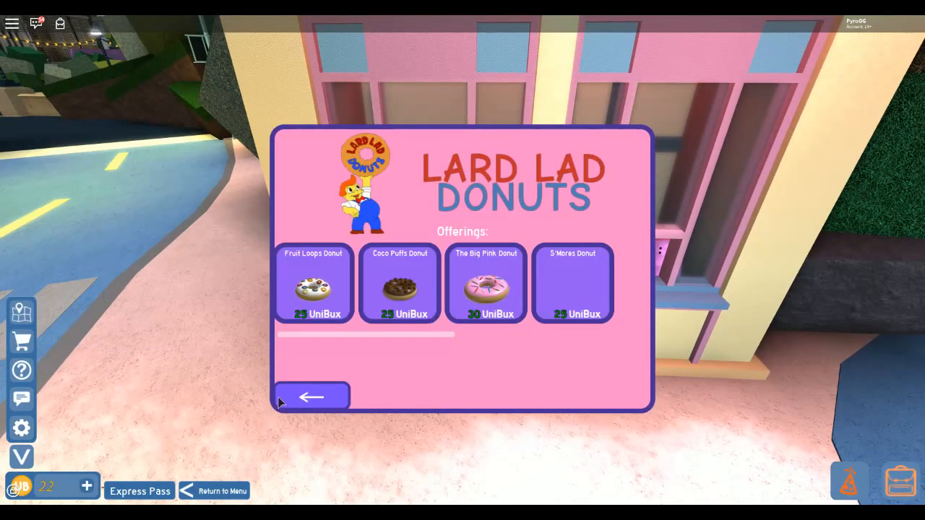
Buy from Lard Lad Donuts, then leave its offerings menu with the backpack open
{"action": "left_click", "coordinate": [311, 397]}
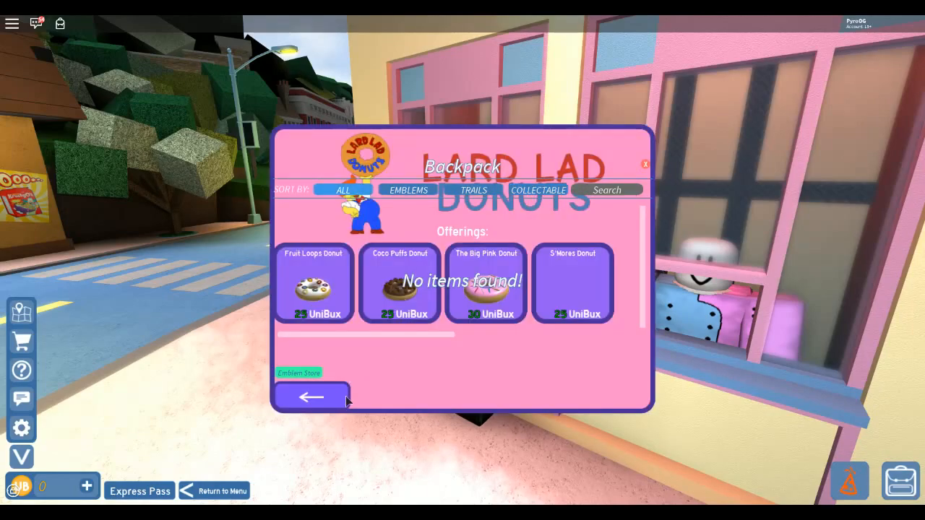
{"action": "left_click", "coordinate": [312, 397]}
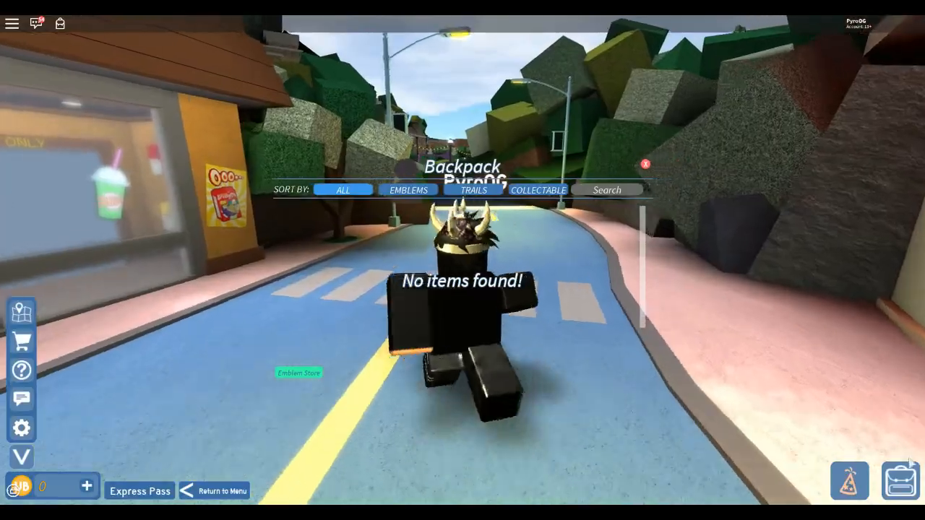